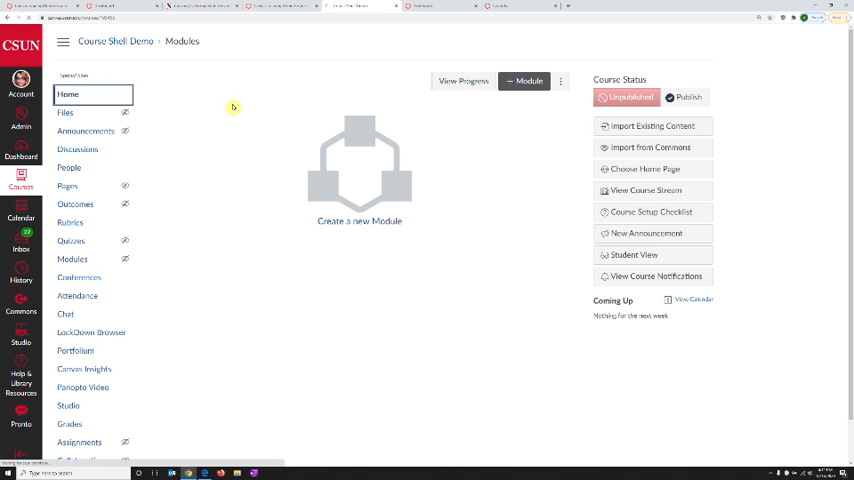
Step: Scroll down the Course Shell Demo navigation menu and select Settings
{"action": "scroll", "scroll_direction": "down", "scroll_amount": 3}
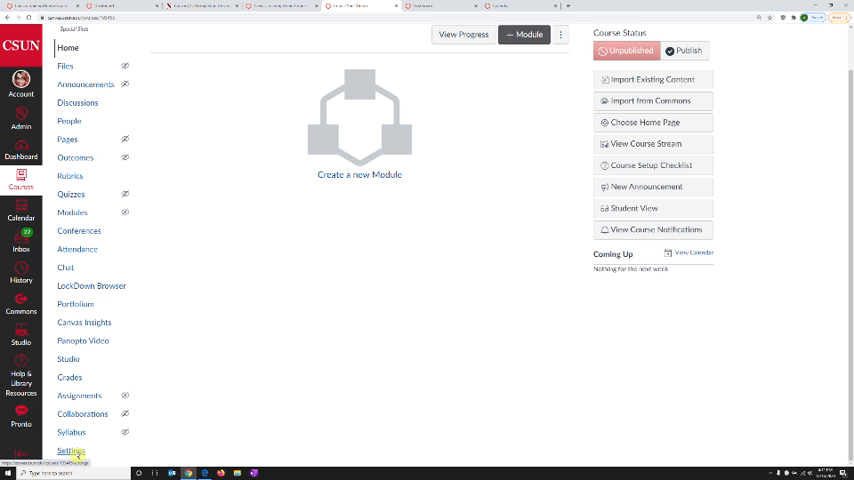
{"action": "left_click", "coordinate": [72, 450]}
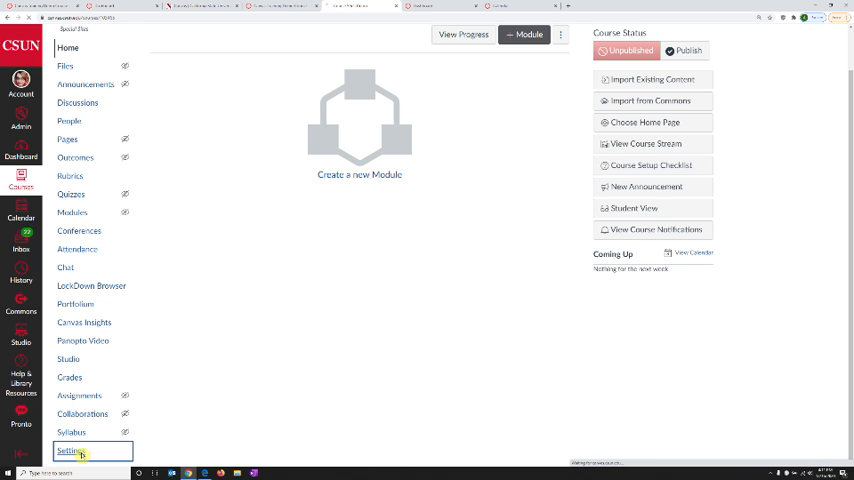
Step: Open Settings to show Course Details with course name, code and term
{"action": "left_click", "coordinate": [73, 451]}
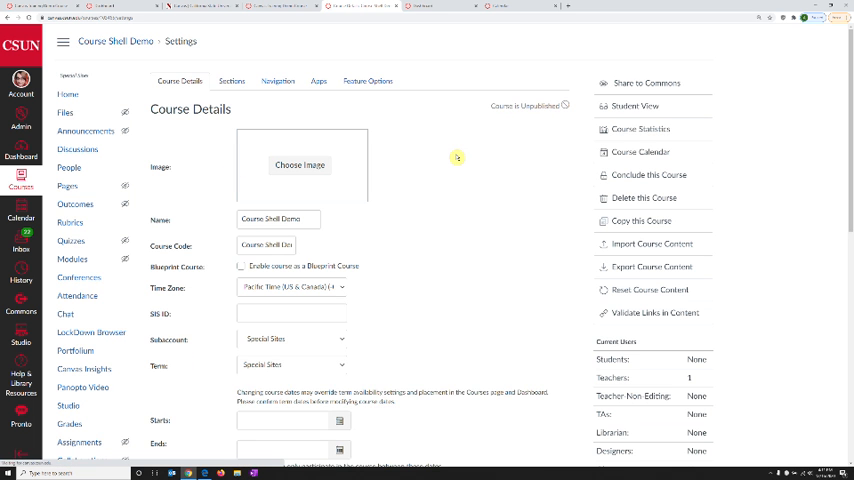
{"action": "mouse_move", "coordinate": [404, 152]}
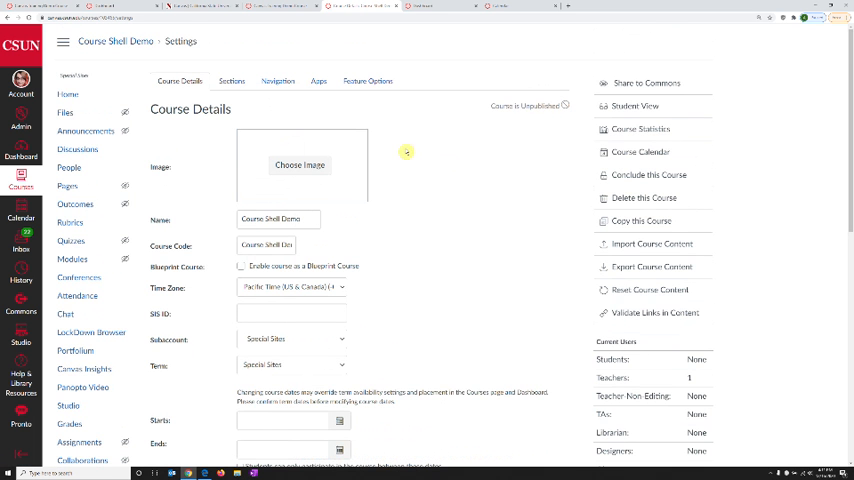
{"action": "mouse_move", "coordinate": [417, 151]}
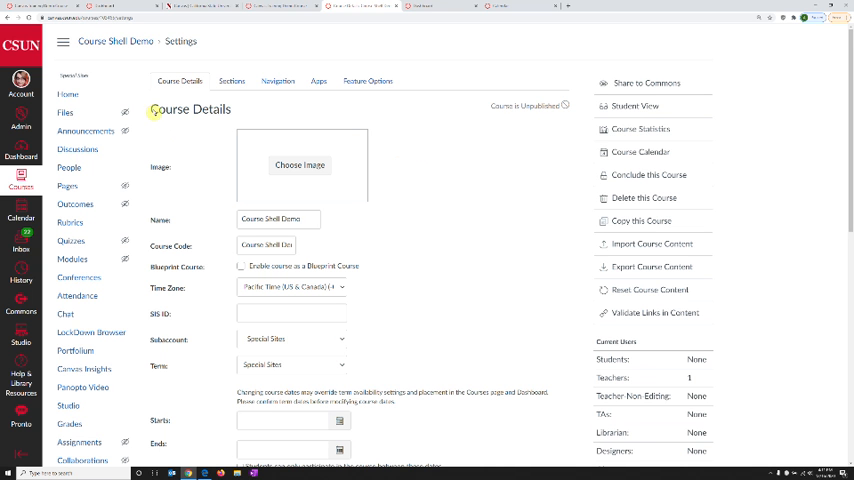
{"action": "mouse_move", "coordinate": [185, 168]}
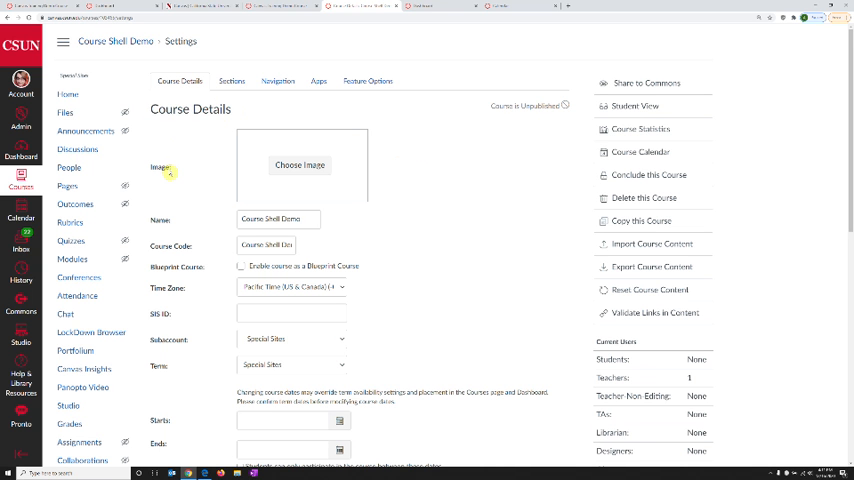
{"action": "mouse_move", "coordinate": [185, 147]}
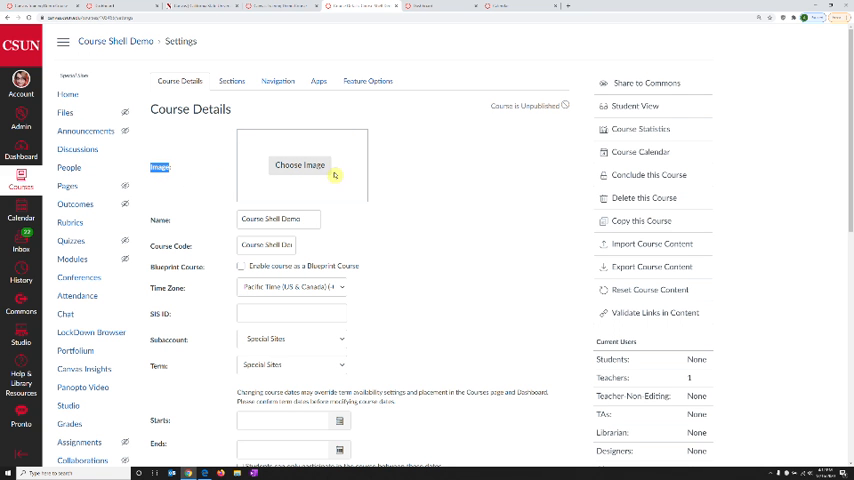
Step: Search Unsplash for 'engineer' and choose the red-lit studio photo as course image
{"action": "left_click", "coordinate": [300, 166]}
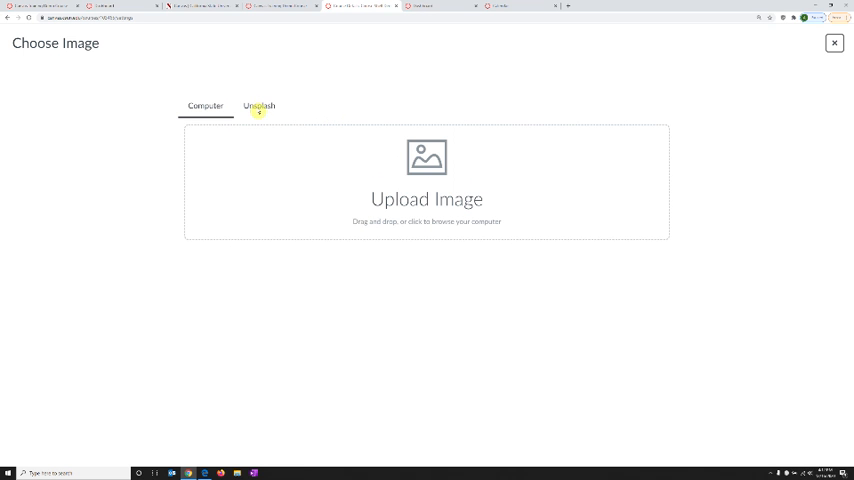
{"action": "left_click", "coordinate": [259, 106]}
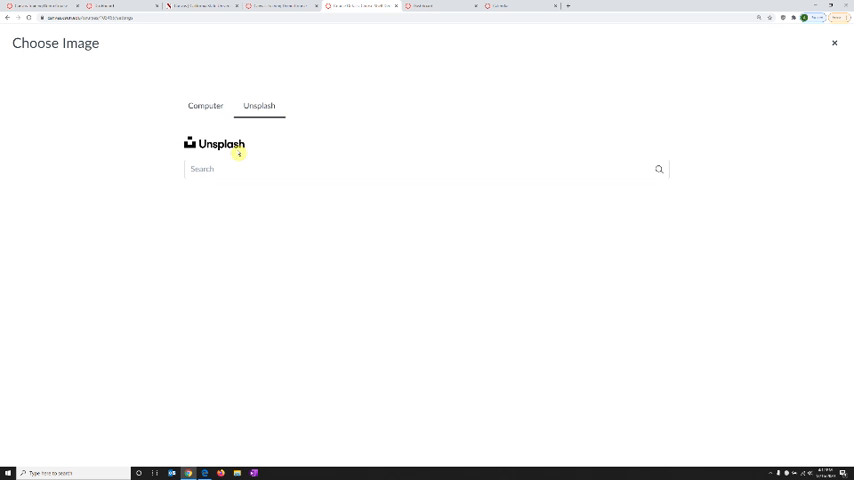
{"action": "left_click", "coordinate": [225, 169]}
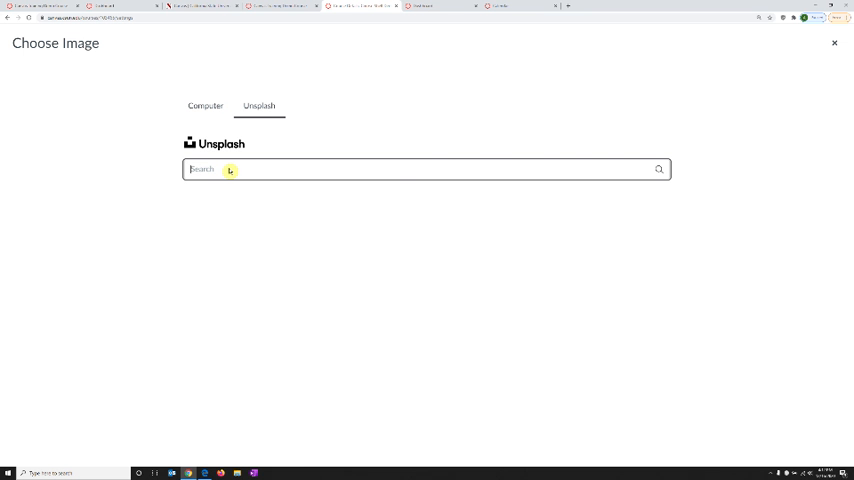
{"action": "type", "text": "engineer"}
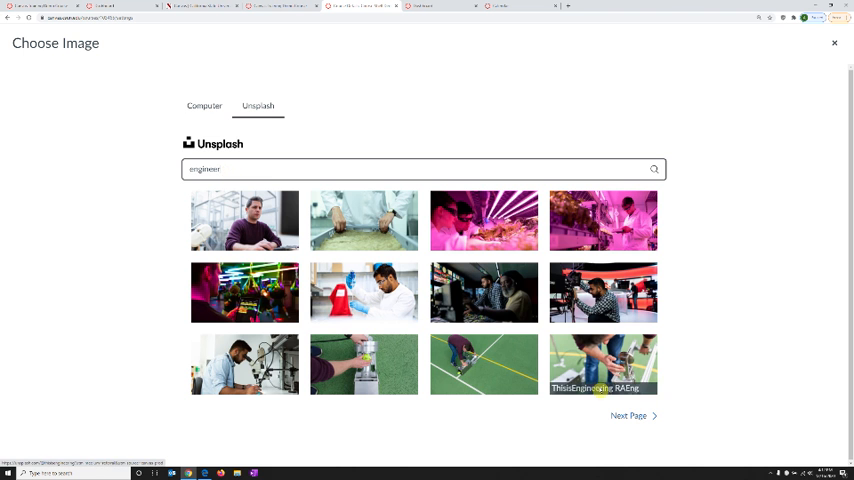
{"action": "left_click", "coordinate": [628, 416]}
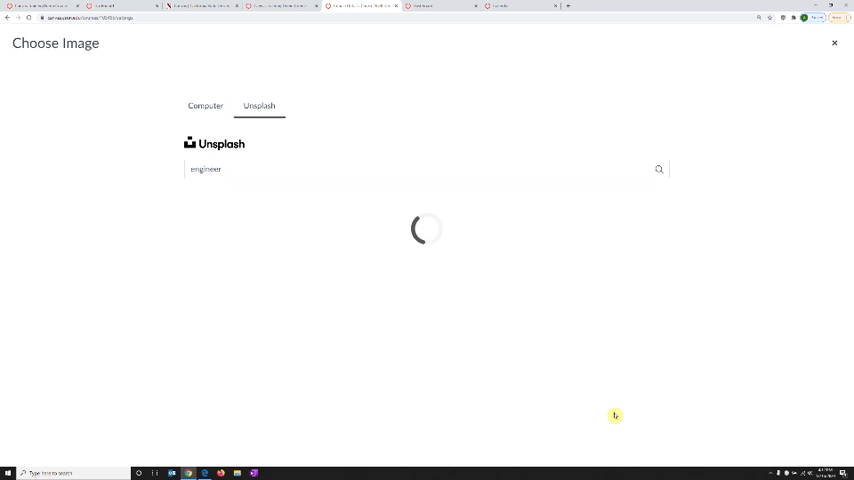
{"action": "mouse_move", "coordinate": [620, 416]}
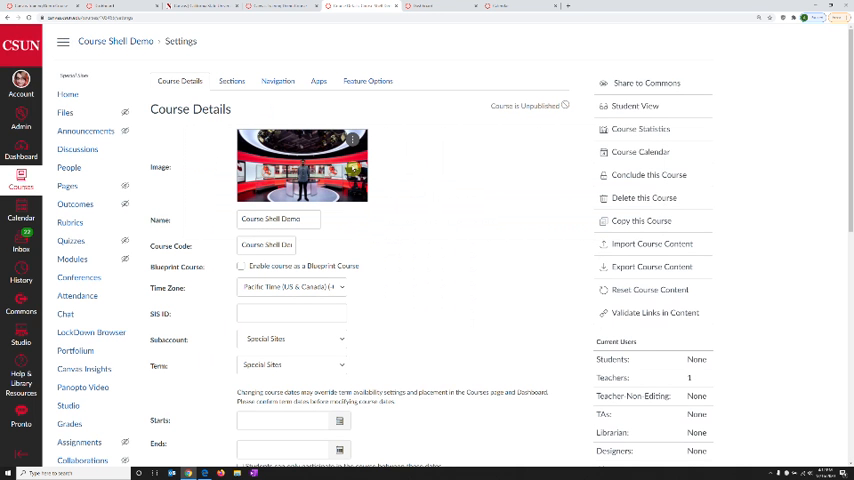
Step: Scroll to the bottom of Course Details and submit Update Course Details
{"action": "scroll", "scroll_direction": "down", "scroll_amount": 3}
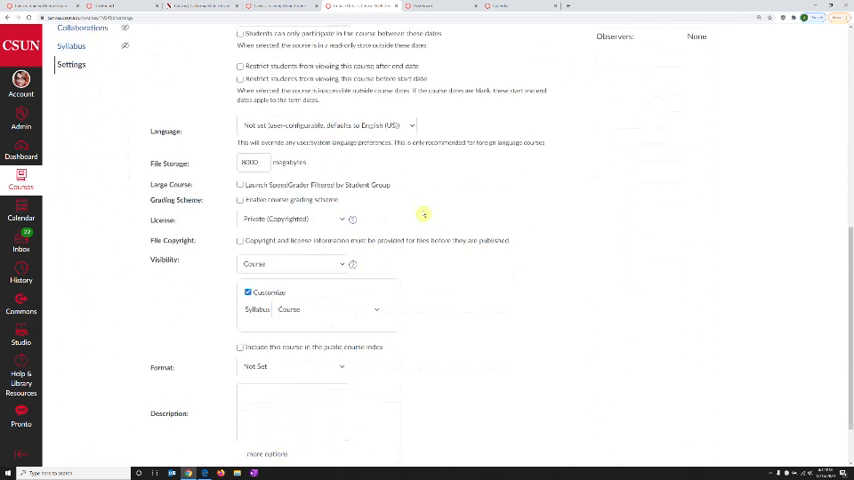
{"action": "scroll", "scroll_direction": "down", "scroll_amount": 3}
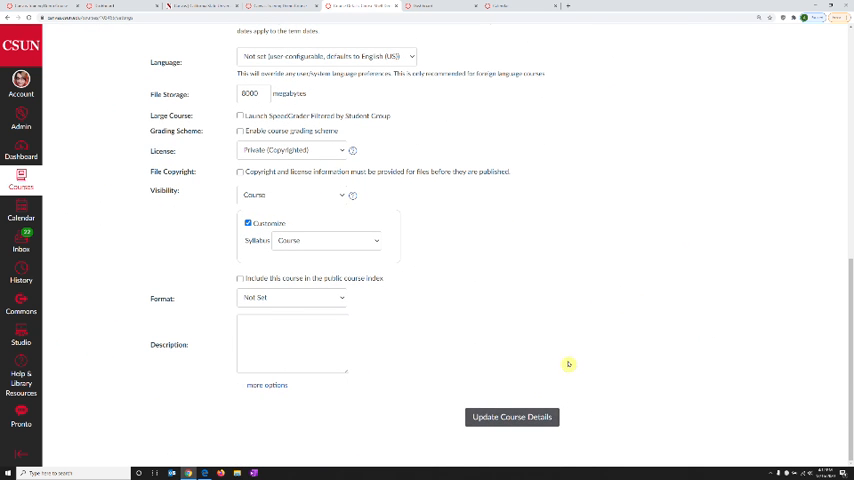
{"action": "left_click", "coordinate": [511, 416]}
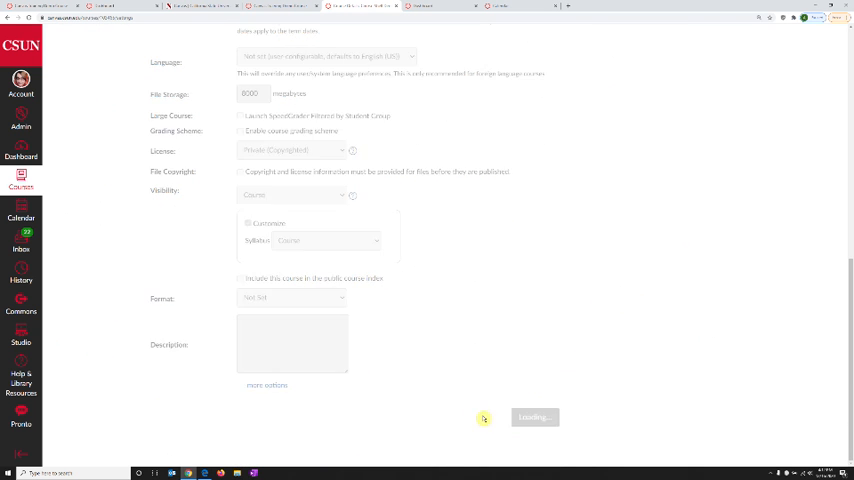
{"action": "mouse_move", "coordinate": [600, 340]}
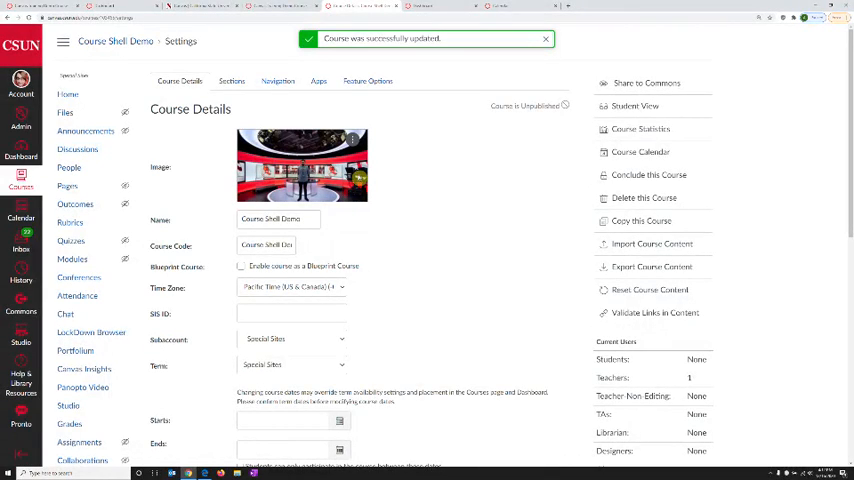
Step: Scroll to Term and Starts/Ends, leaving participation limited to the course dates
{"action": "scroll", "scroll_direction": "down", "scroll_amount": 3}
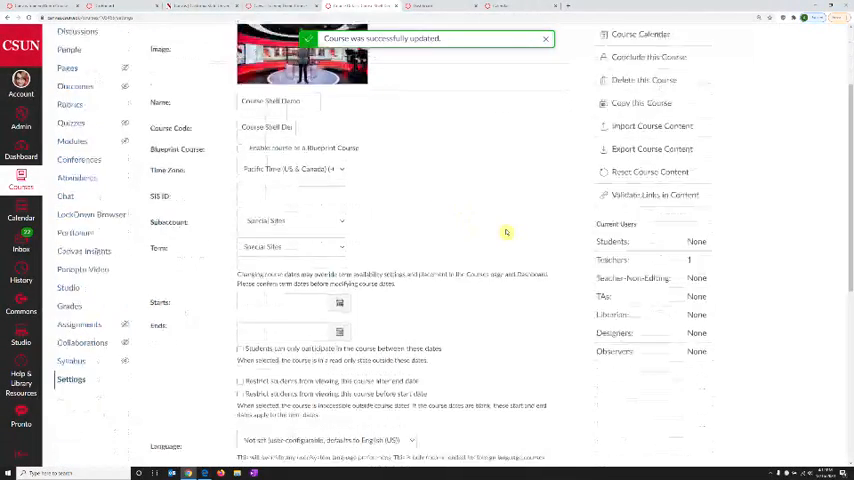
{"action": "scroll", "scroll_direction": "down", "scroll_amount": 3}
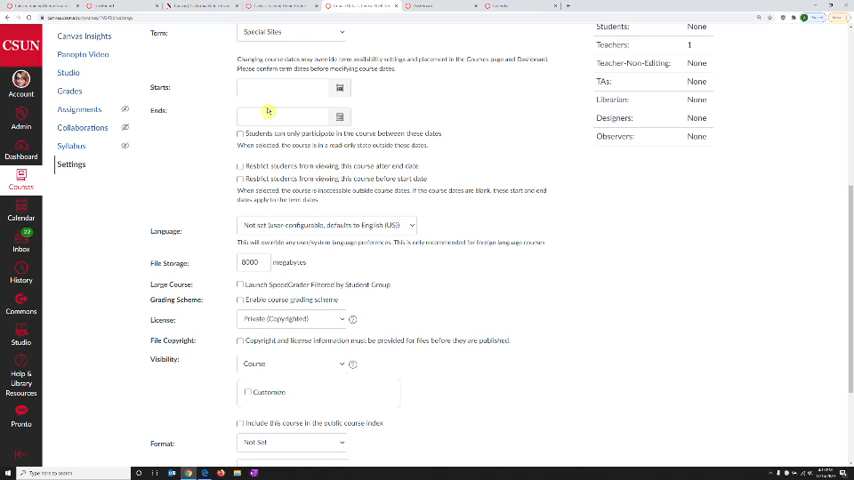
{"action": "left_click", "coordinate": [240, 132]}
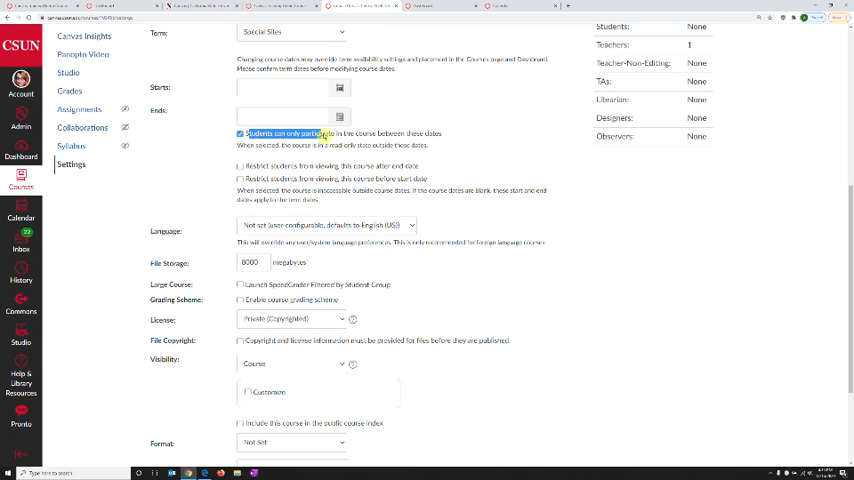
{"action": "left_click", "coordinate": [237, 133]}
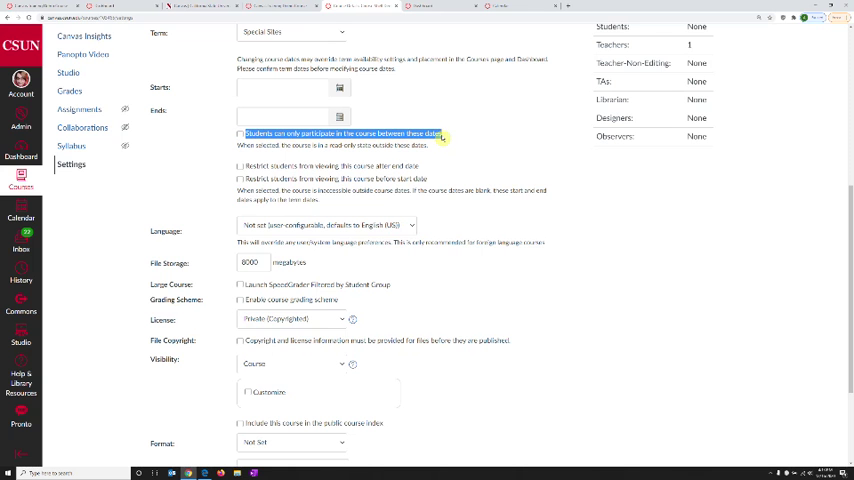
{"action": "left_click", "coordinate": [234, 133]}
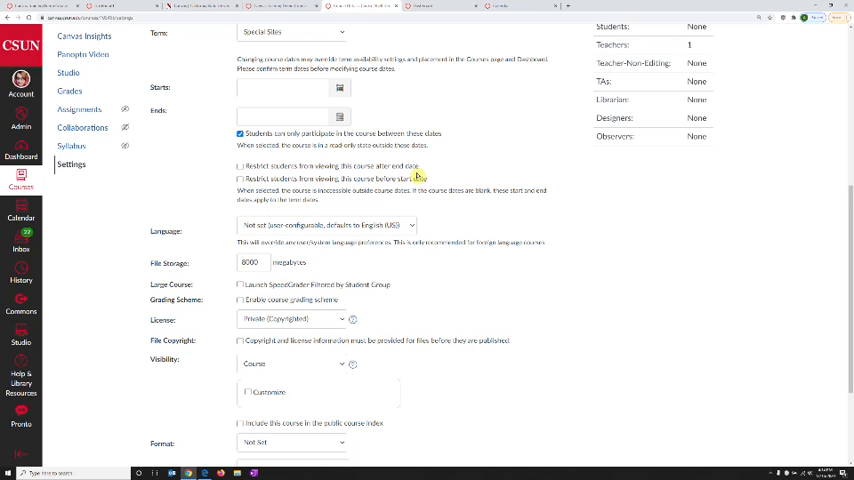
{"action": "mouse_move", "coordinate": [424, 166]}
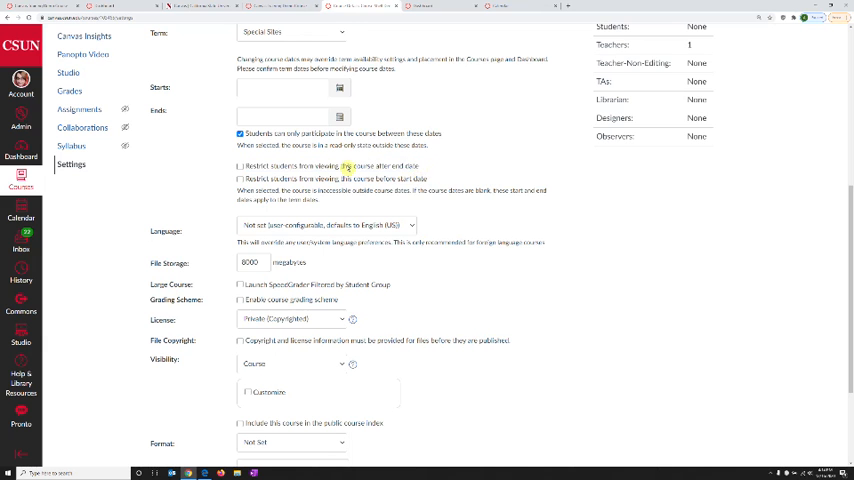
Step: Check the 'after end date' and 'before start date' viewing restrictions
{"action": "left_click", "coordinate": [239, 165]}
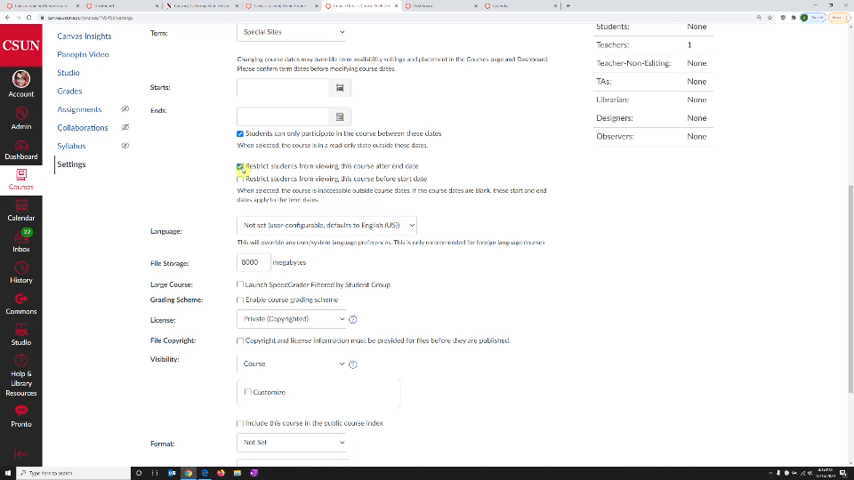
{"action": "left_click", "coordinate": [241, 179]}
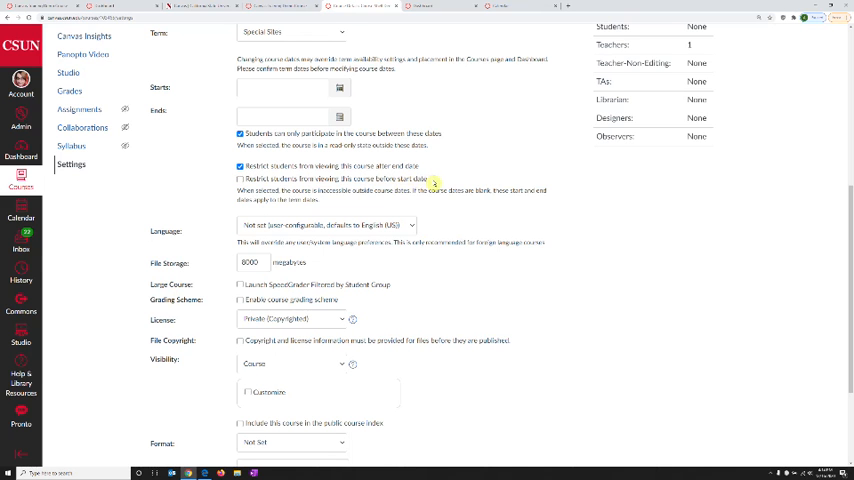
{"action": "double_click", "coordinate": [385, 179]}
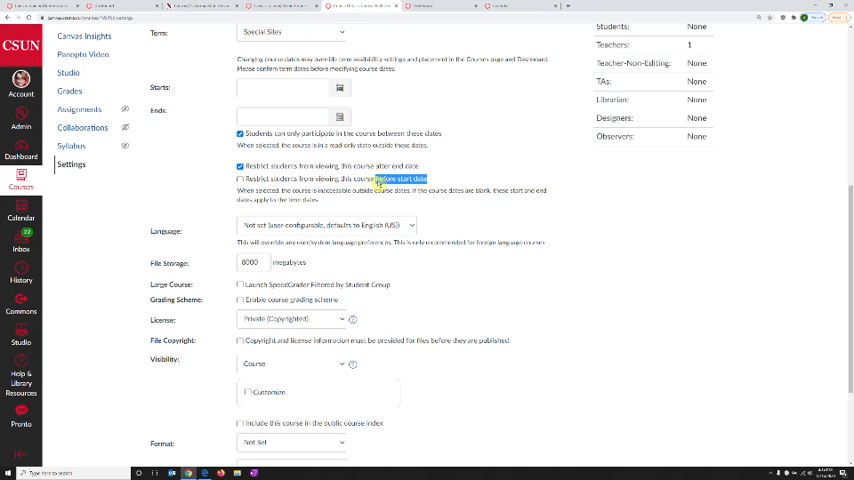
{"action": "left_click", "coordinate": [236, 178]}
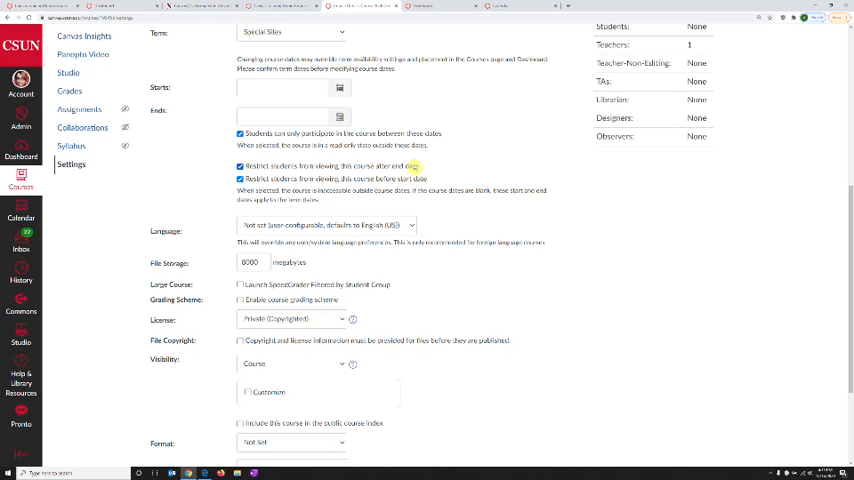
{"action": "mouse_move", "coordinate": [188, 120]}
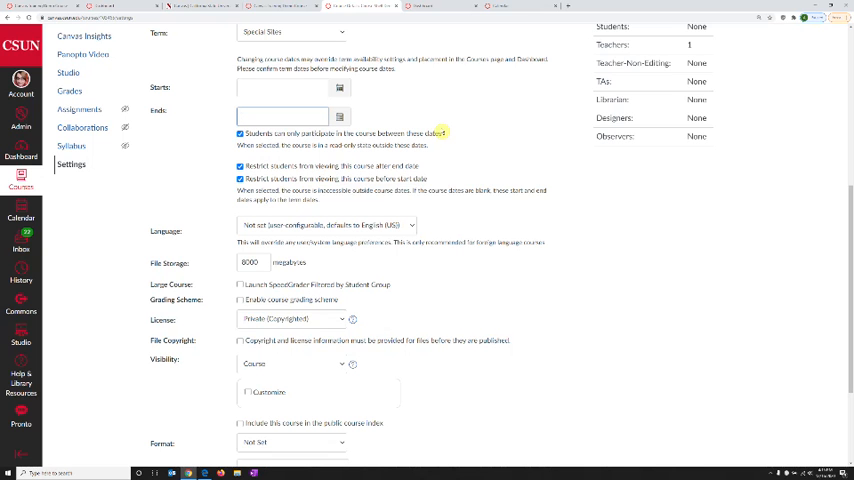
{"action": "scroll", "scroll_direction": "down", "scroll_amount": 3}
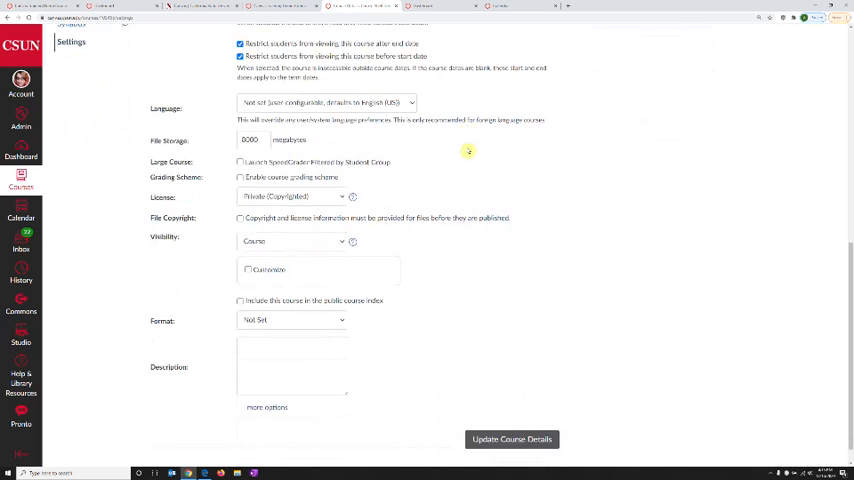
{"action": "scroll", "scroll_direction": "down", "scroll_amount": 3}
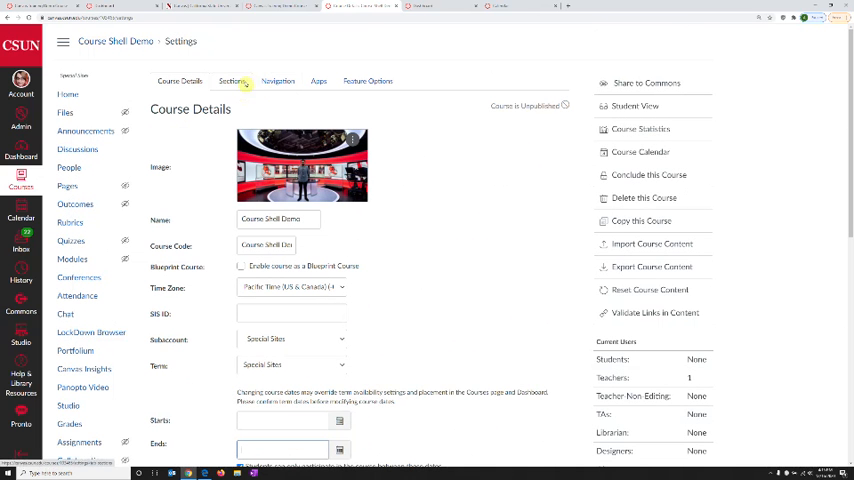
{"action": "mouse_move", "coordinate": [278, 81]}
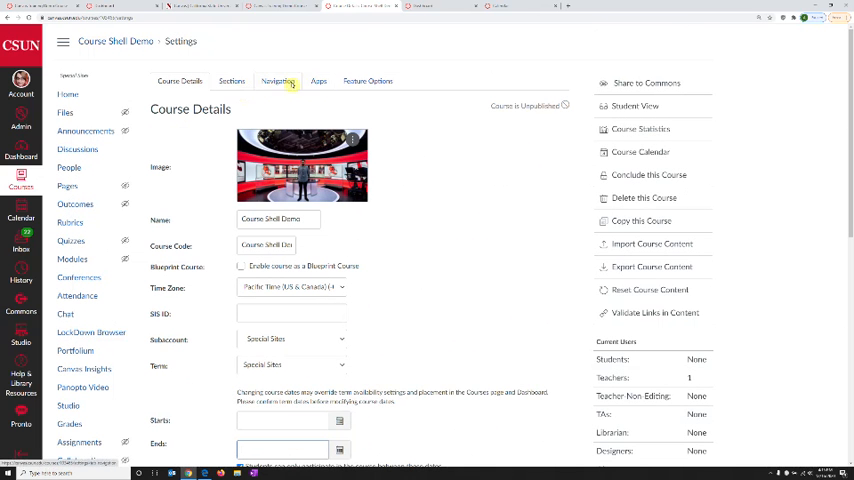
Step: Review the Navigation list, then toggle Quiz Log Auditing on and off in Feature Options
{"action": "left_click", "coordinate": [280, 81]}
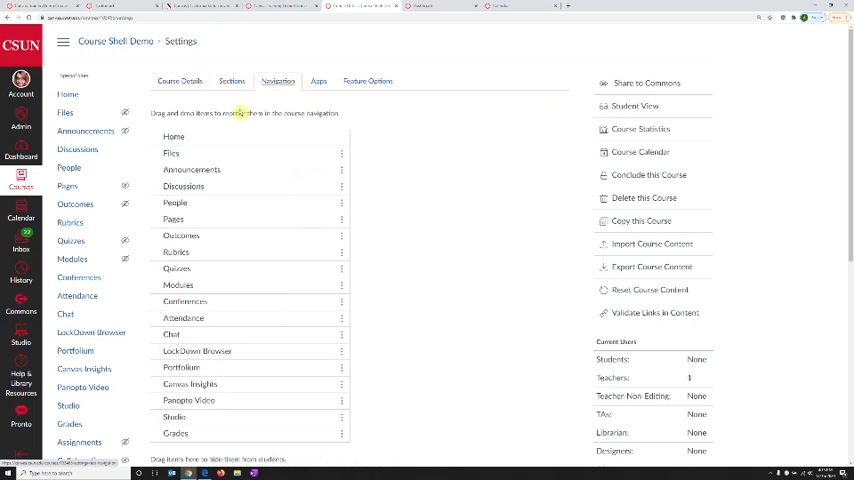
{"action": "mouse_move", "coordinate": [373, 95]}
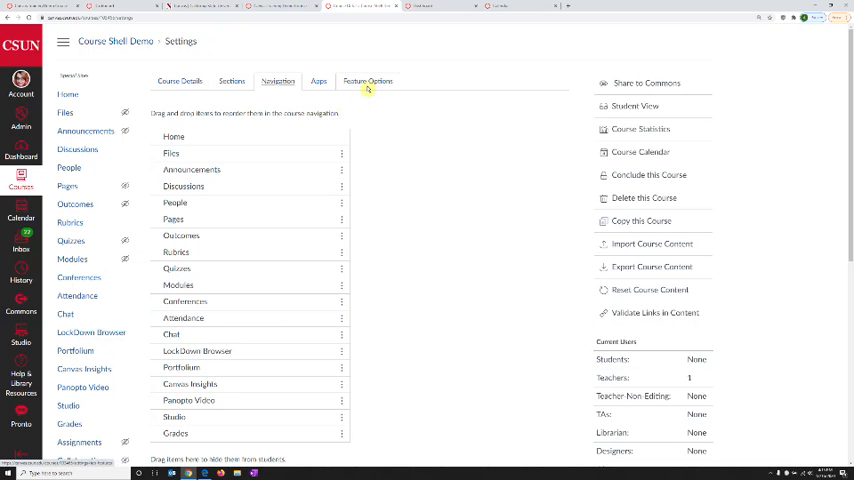
{"action": "left_click", "coordinate": [373, 81]}
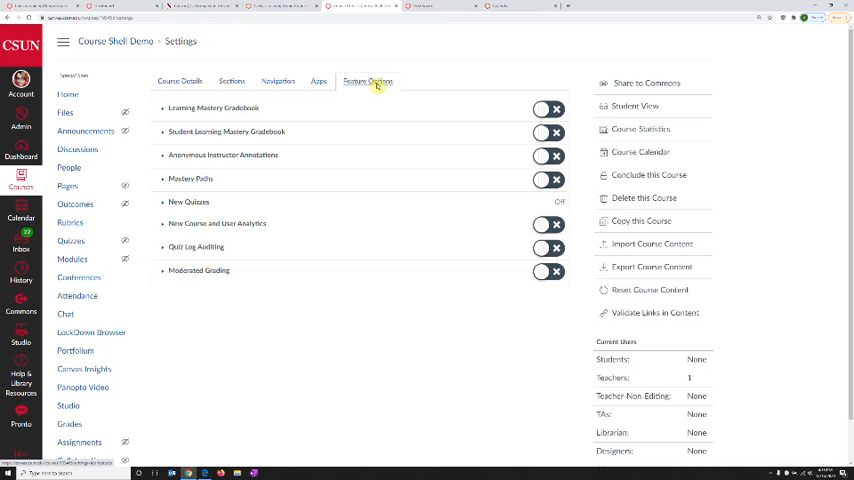
{"action": "mouse_move", "coordinate": [353, 108]}
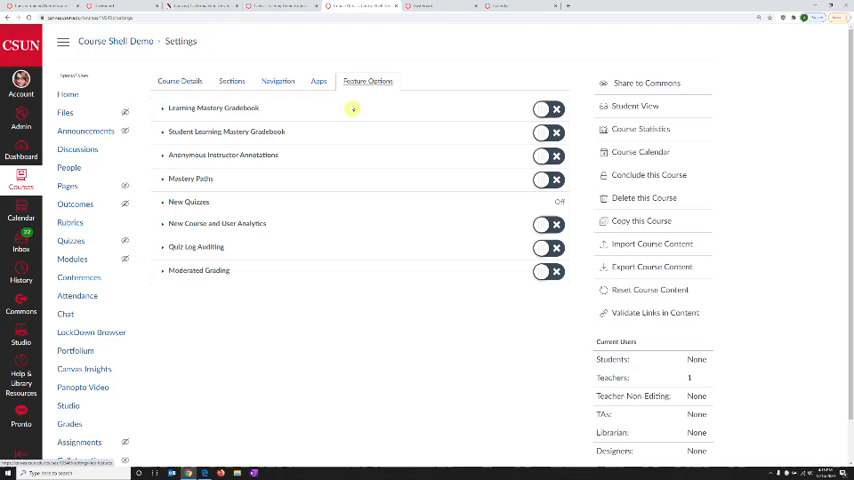
{"action": "mouse_move", "coordinate": [328, 122]}
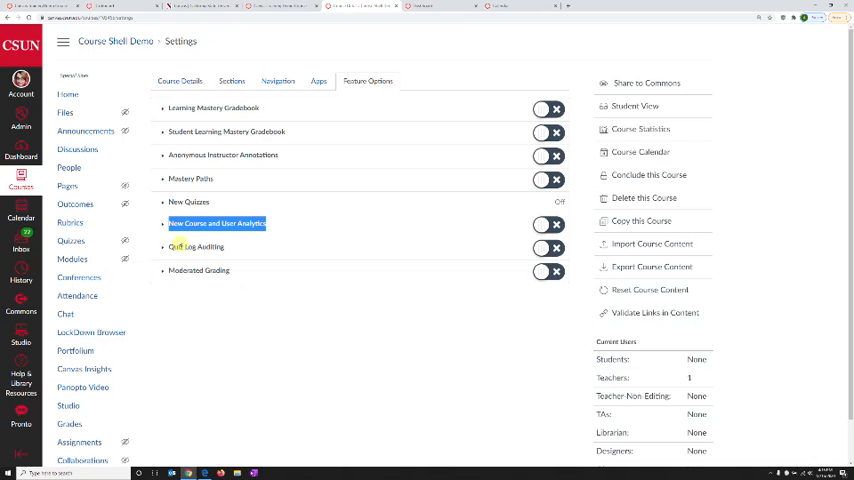
{"action": "mouse_move", "coordinate": [258, 309]}
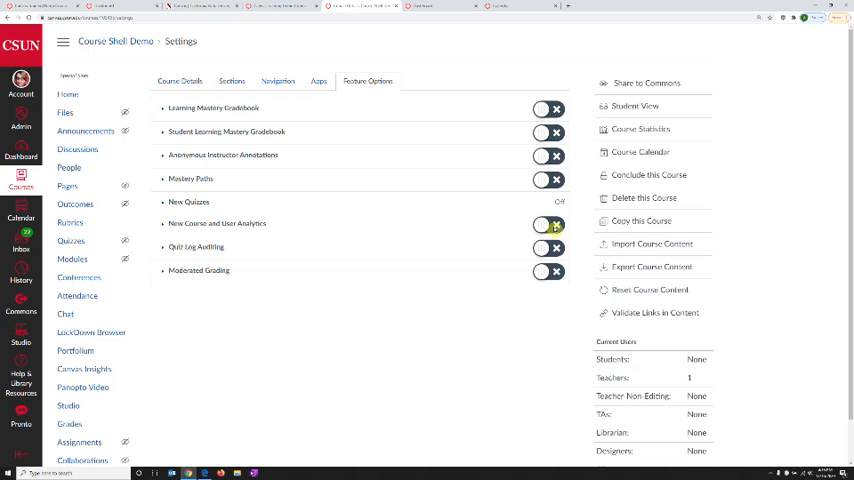
{"action": "left_click", "coordinate": [548, 223]}
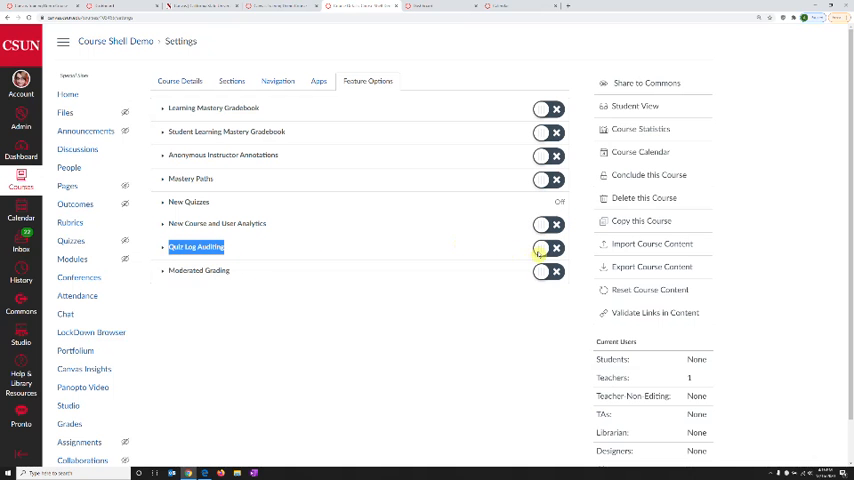
{"action": "left_click", "coordinate": [546, 247]}
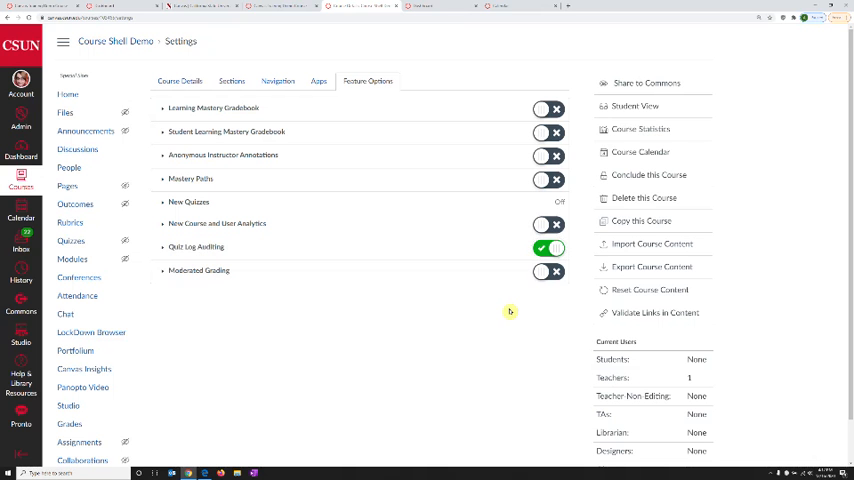
{"action": "left_click", "coordinate": [545, 247]}
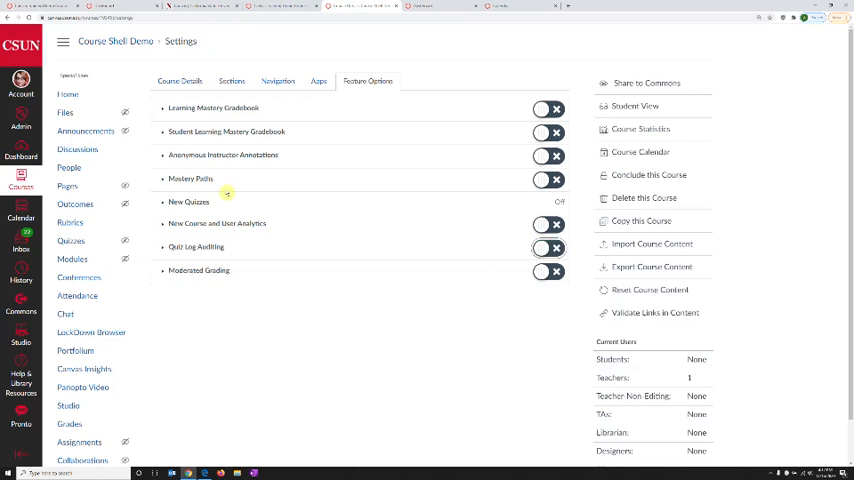
{"action": "mouse_move", "coordinate": [246, 275]}
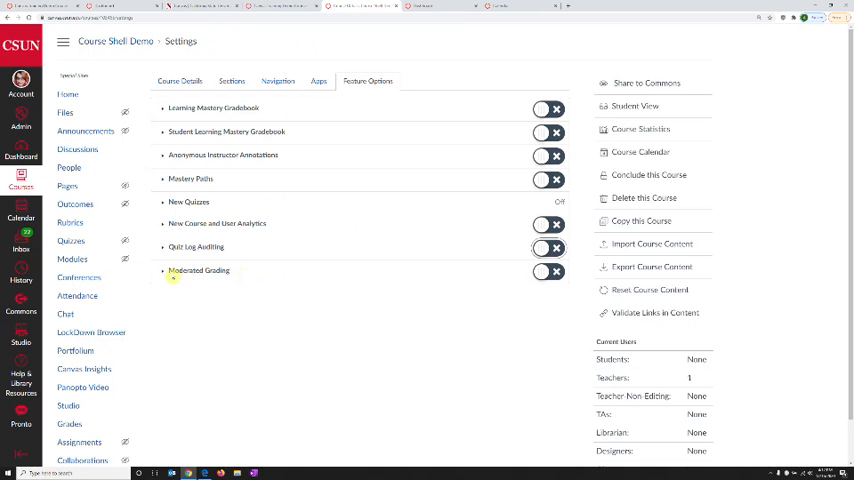
{"action": "mouse_move", "coordinate": [286, 207]}
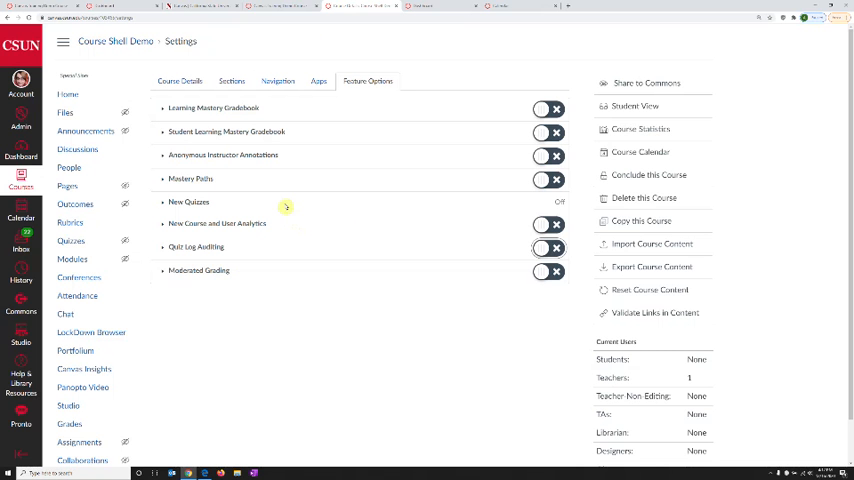
{"action": "left_click", "coordinate": [167, 179]}
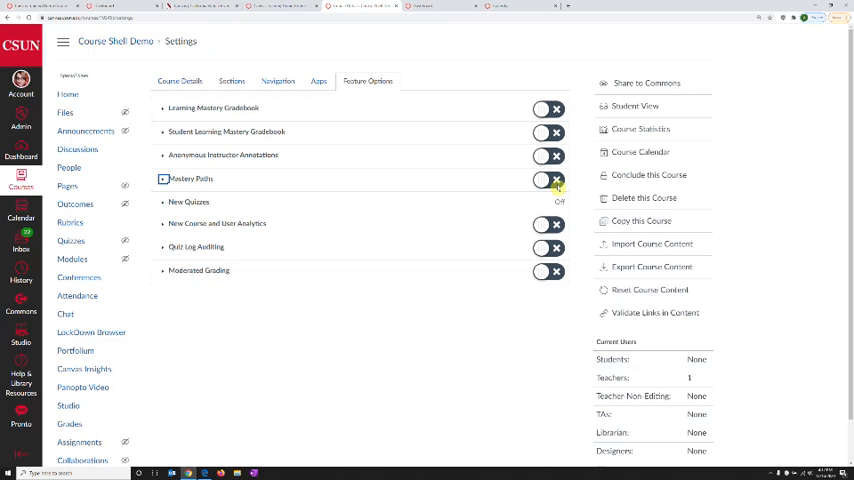
{"action": "mouse_move", "coordinate": [504, 180]}
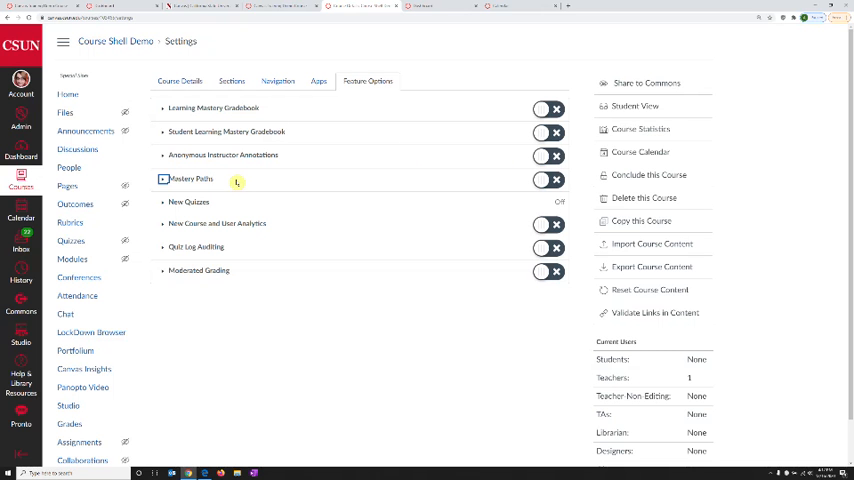
{"action": "mouse_move", "coordinate": [225, 229]}
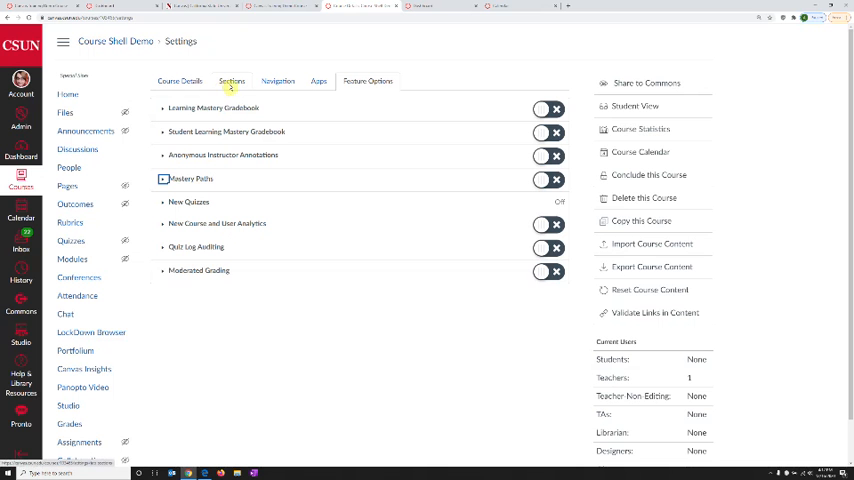
Step: Open the Sections tab listing the single section with one user
{"action": "left_click", "coordinate": [231, 81]}
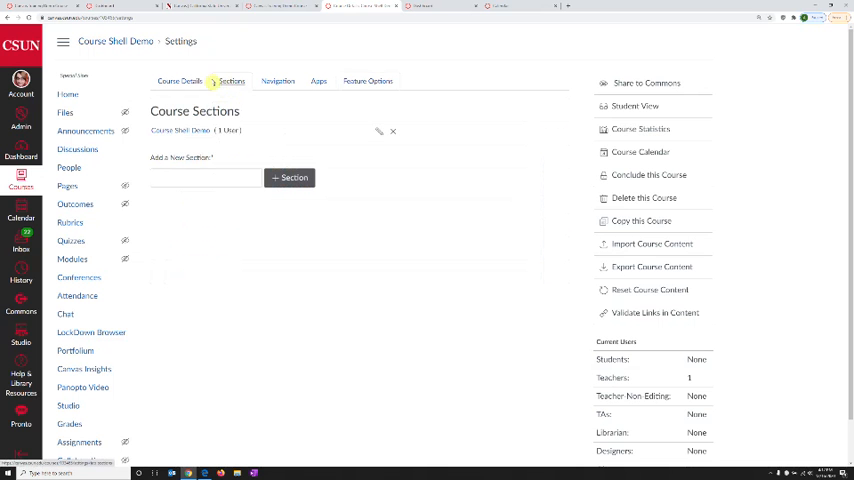
{"action": "mouse_move", "coordinate": [500, 77]}
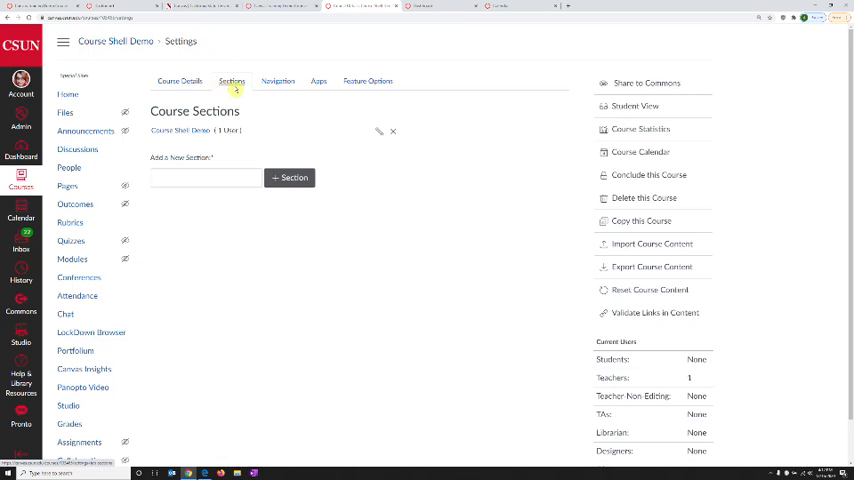
{"action": "mouse_move", "coordinate": [207, 148]}
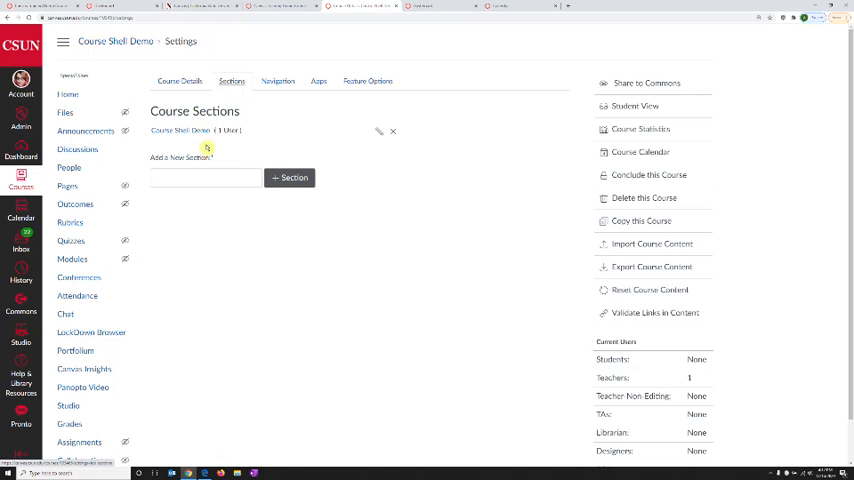
Step: Return to the Course Details tab showing the red-lit studio course image
{"action": "left_click", "coordinate": [180, 81]}
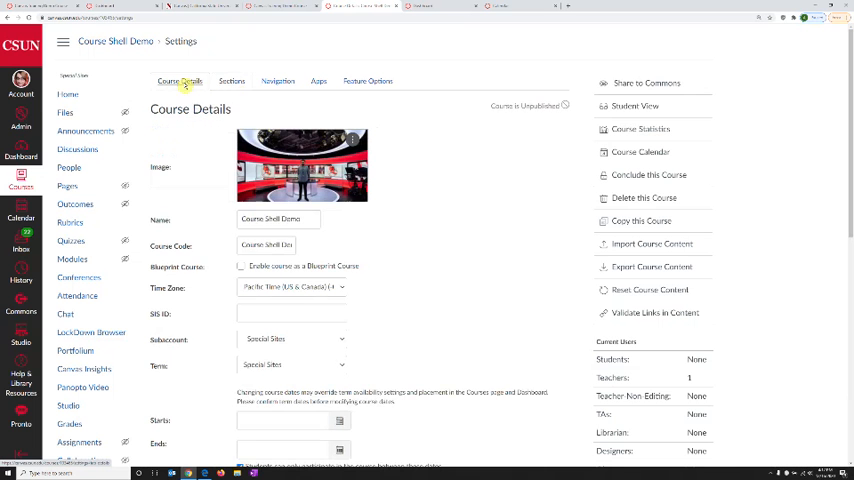
{"action": "mouse_move", "coordinate": [445, 119]}
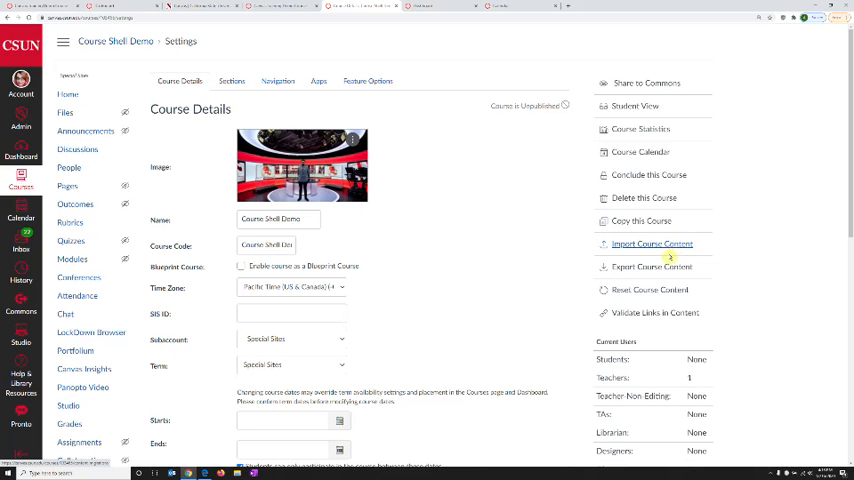
{"action": "mouse_move", "coordinate": [651, 266]}
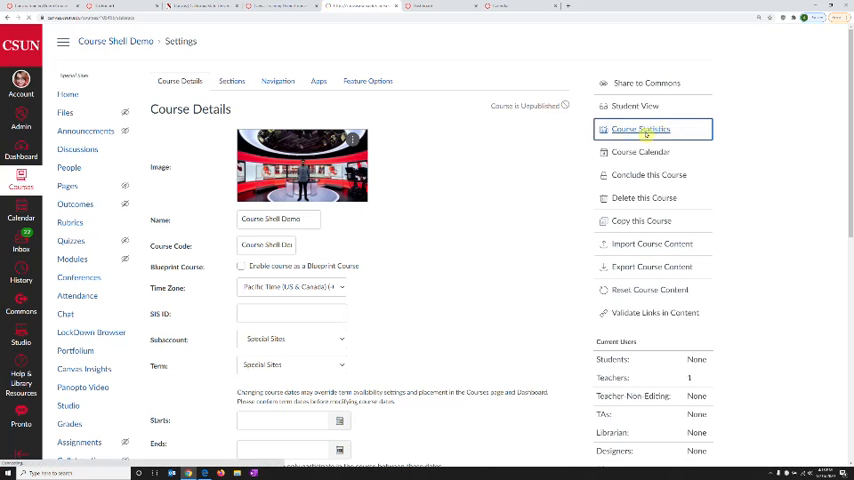
Step: View Course Statistics' Assignments and File Storage reports, then switch to the other course
{"action": "left_click", "coordinate": [642, 128]}
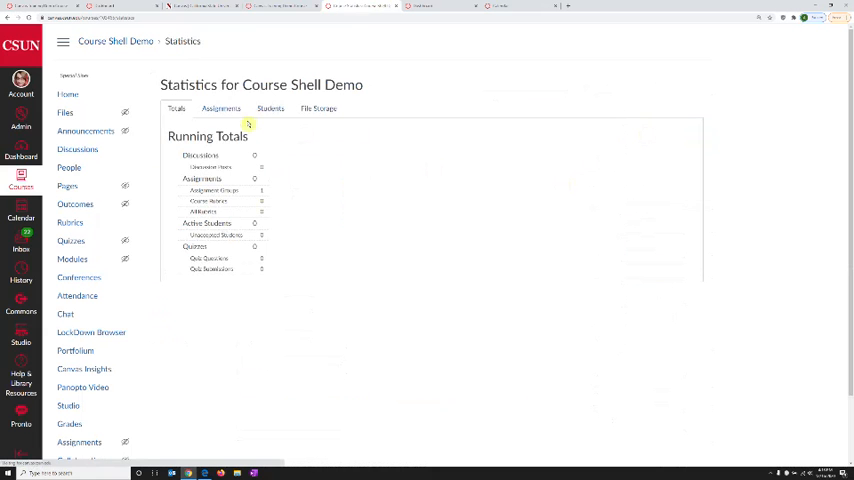
{"action": "left_click", "coordinate": [229, 110]}
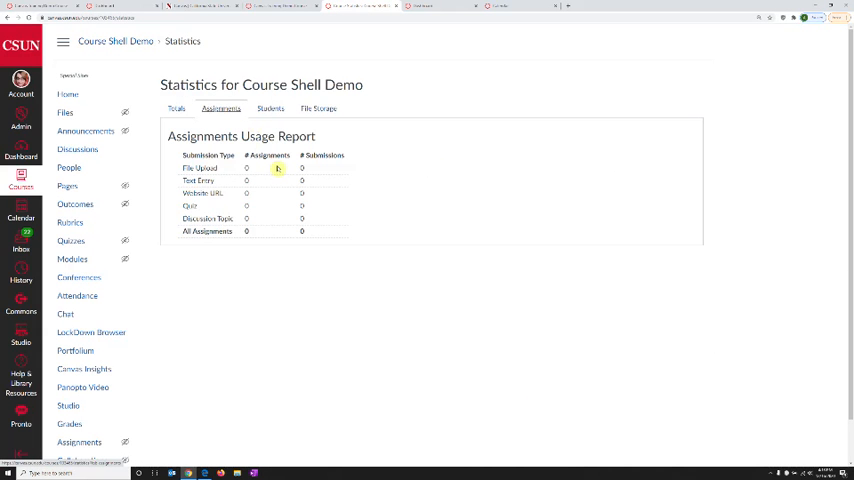
{"action": "left_click", "coordinate": [319, 109]}
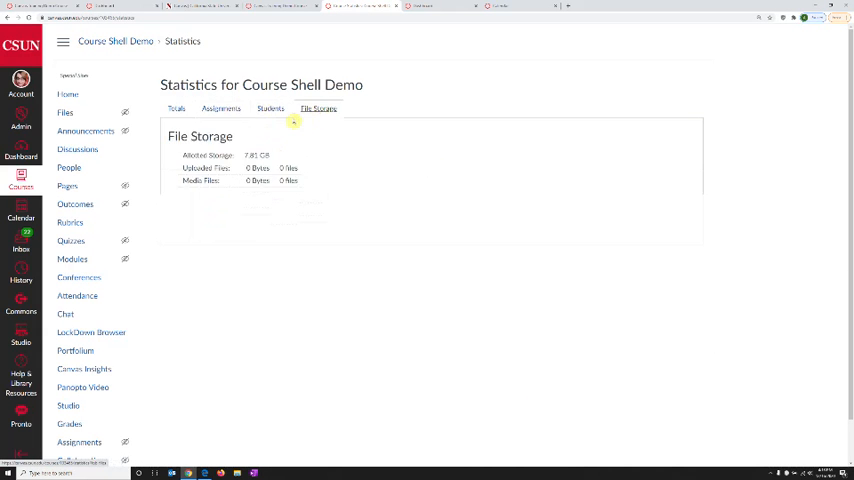
{"action": "left_click", "coordinate": [173, 113]}
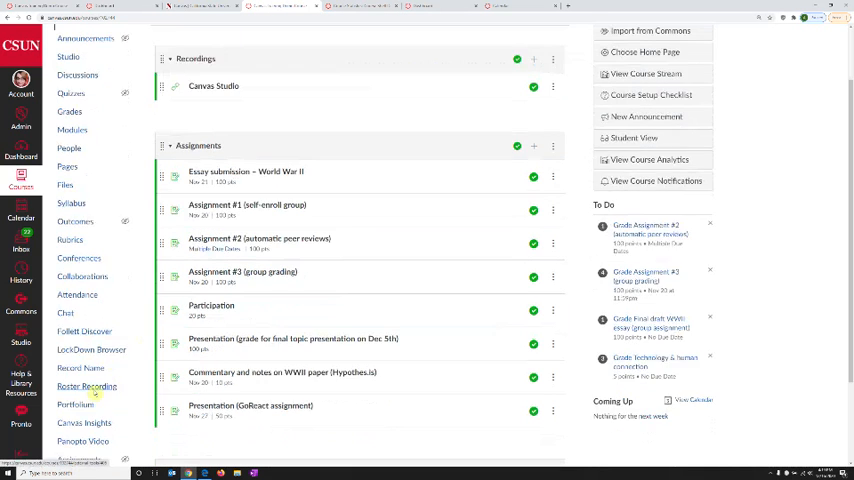
Step: Open Course Statistics from the Canvas Training Demo Course settings
{"action": "scroll", "scroll_direction": "down", "scroll_amount": 3}
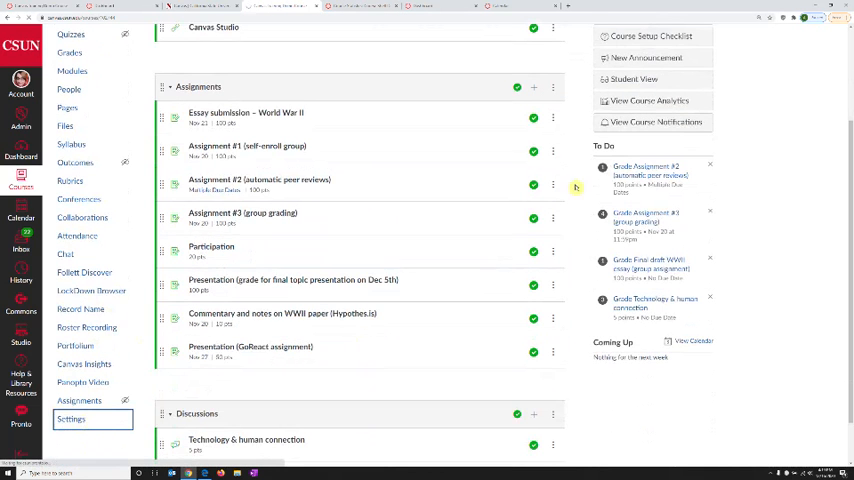
{"action": "left_click", "coordinate": [70, 422]}
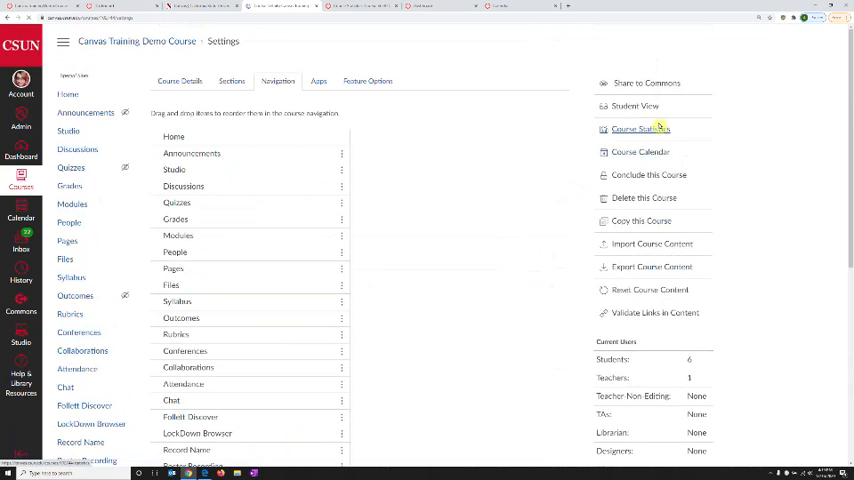
{"action": "left_click", "coordinate": [640, 128]}
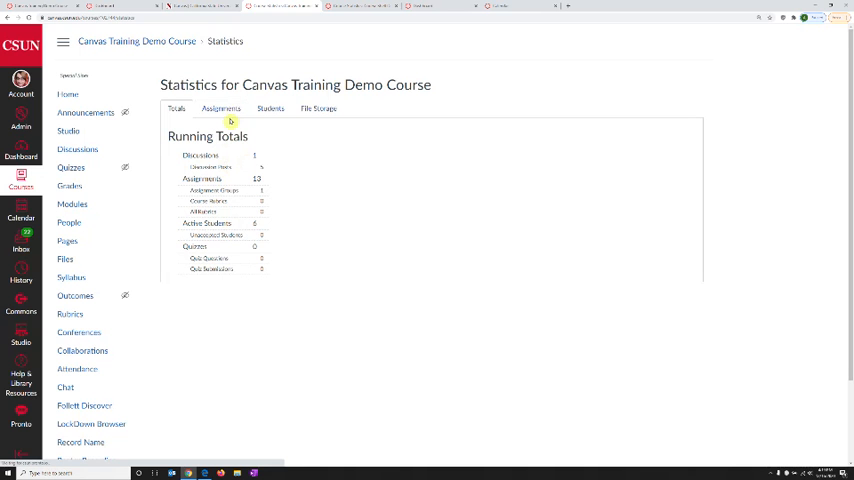
Step: Browse the Assignments, Students and File Storage reports, then return to Running Totals
{"action": "left_click", "coordinate": [219, 111]}
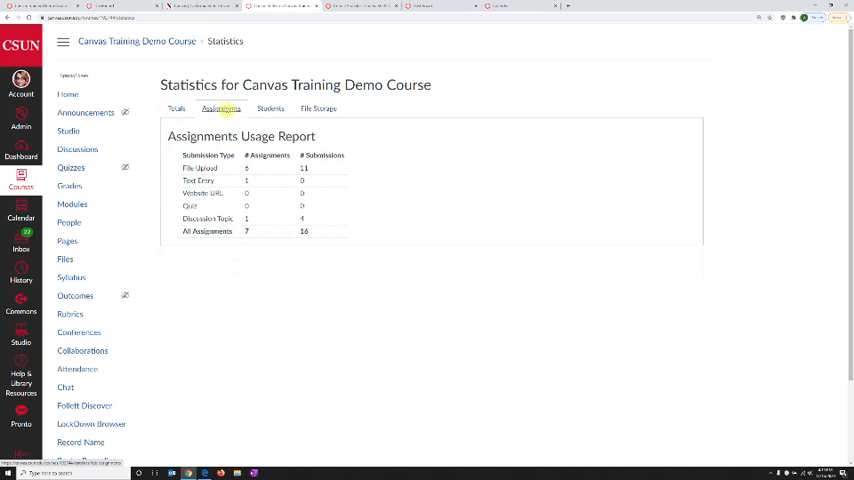
{"action": "mouse_move", "coordinate": [180, 163]}
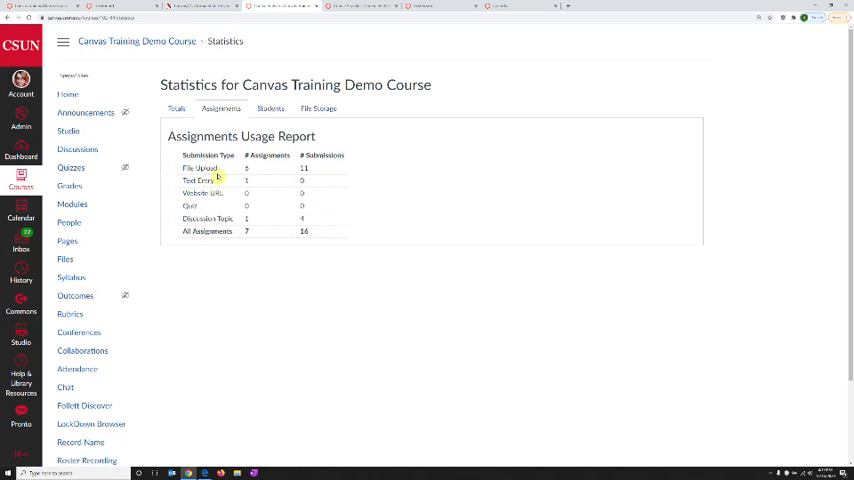
{"action": "left_click", "coordinate": [267, 110]}
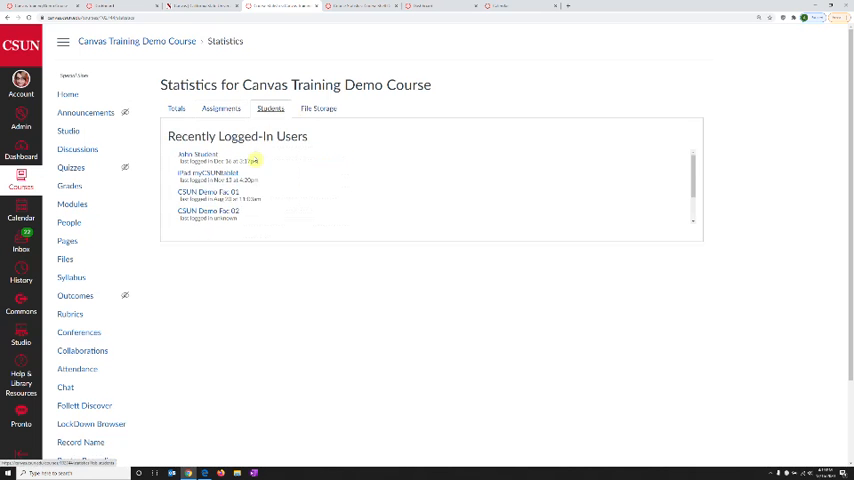
{"action": "scroll", "scroll_direction": "down", "scroll_amount": 3}
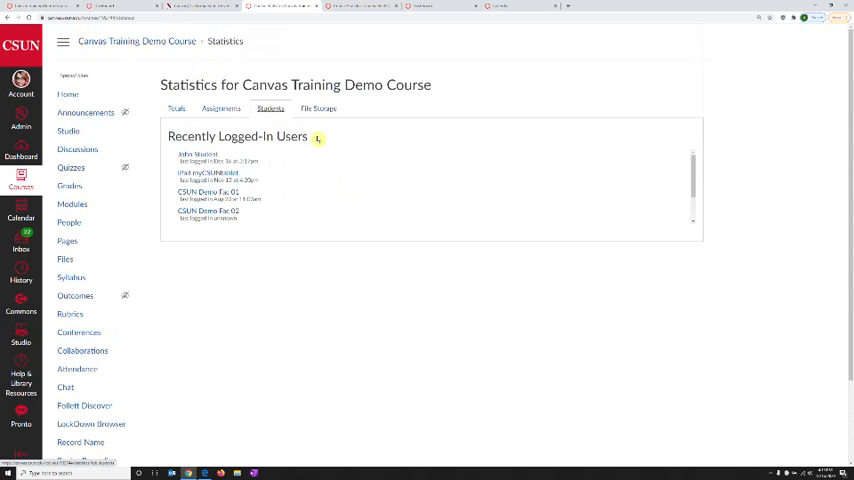
{"action": "left_click", "coordinate": [308, 108]}
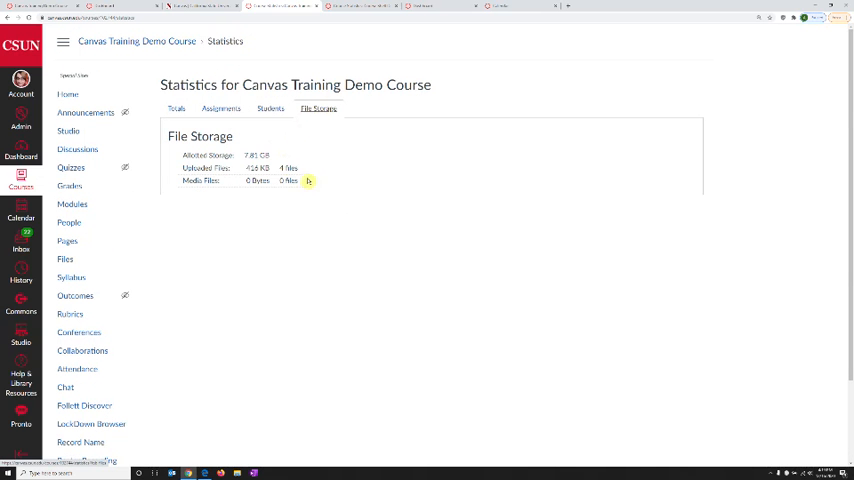
{"action": "mouse_move", "coordinate": [202, 168]}
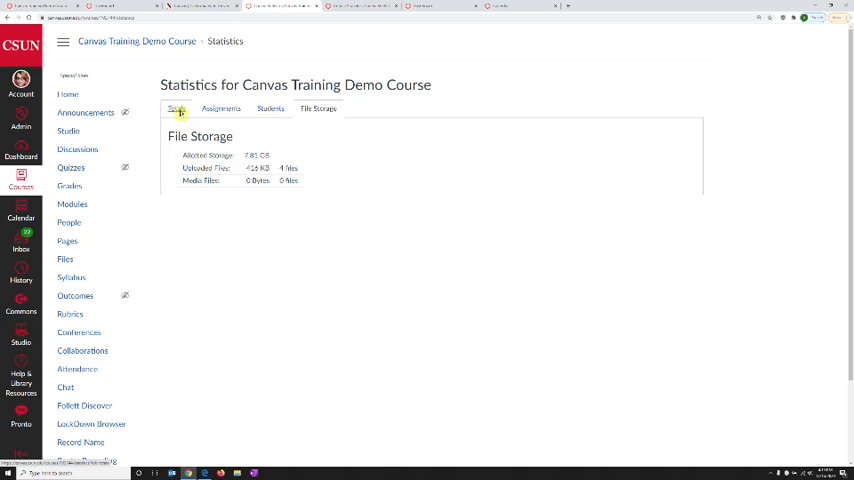
{"action": "left_click", "coordinate": [178, 110]}
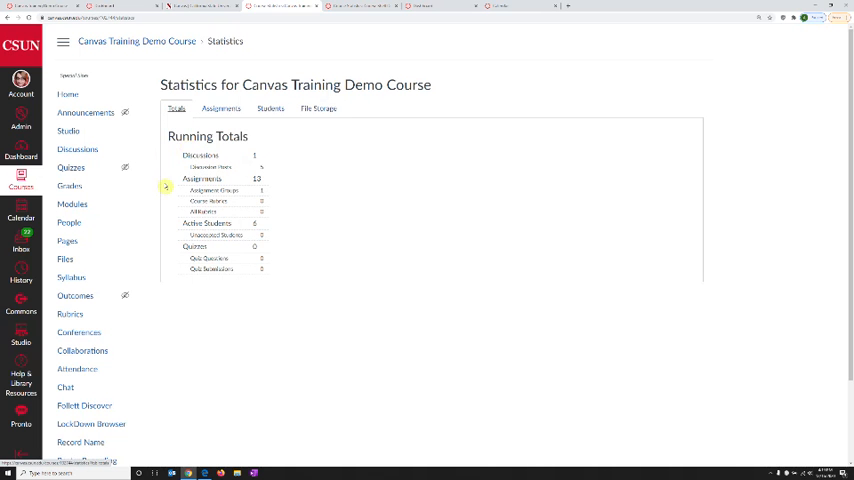
{"action": "scroll", "scroll_direction": "down", "scroll_amount": 3}
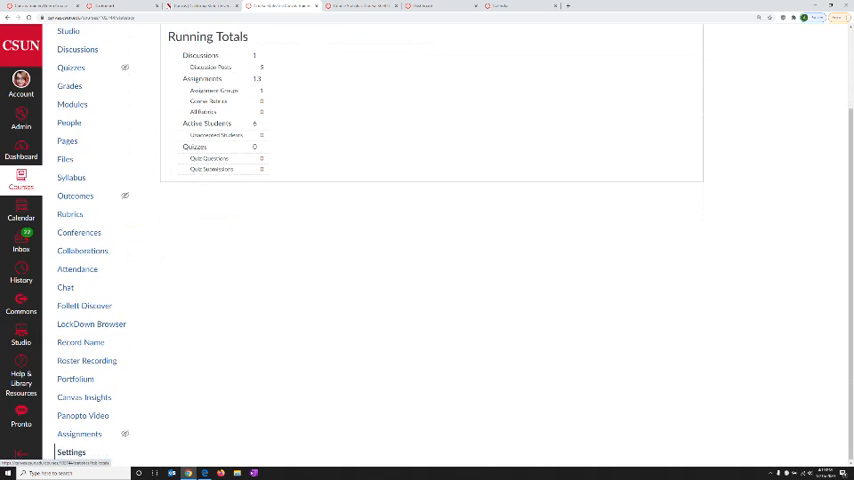